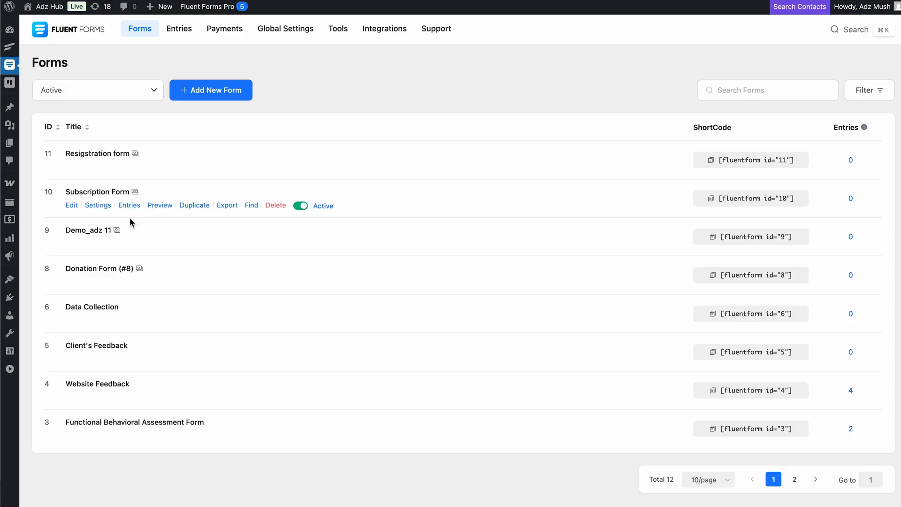
mouse_move(222, 102)
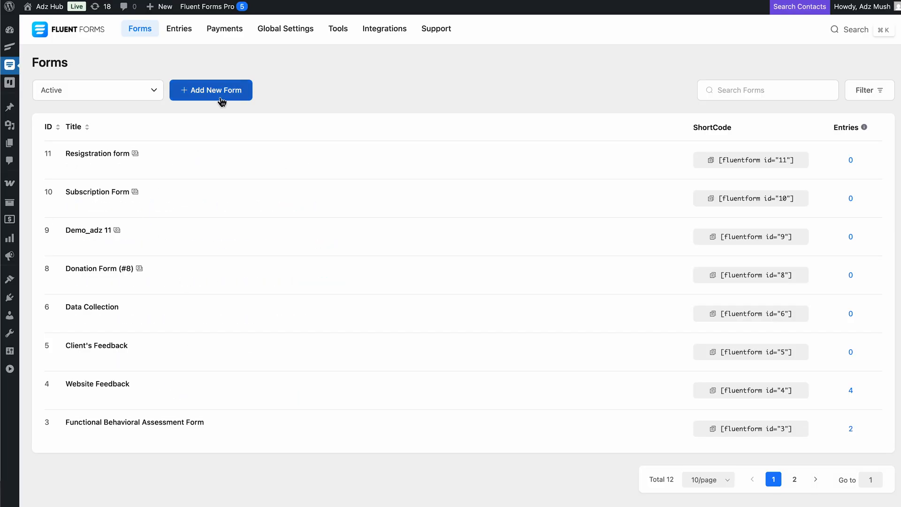
- Start a new form via Add New Form, bringing up the Create A New Form dialog
left_click(210, 90)
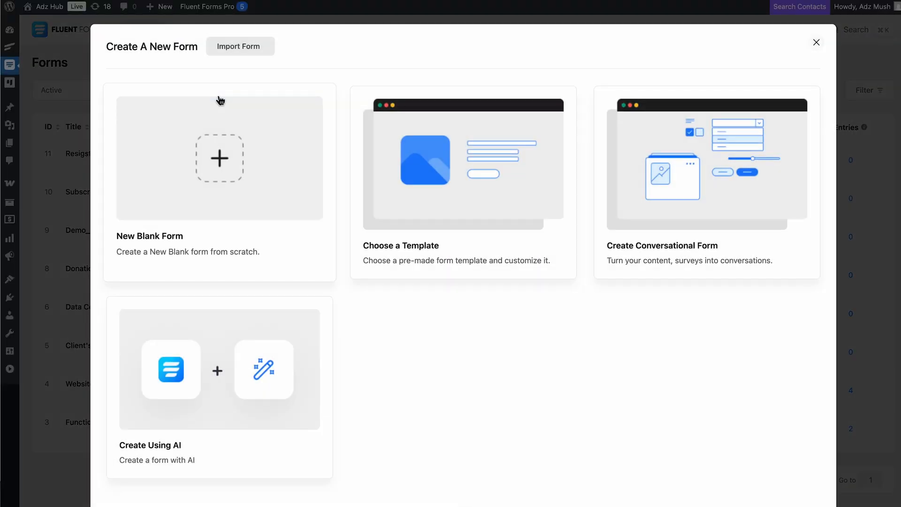
mouse_move(596, 287)
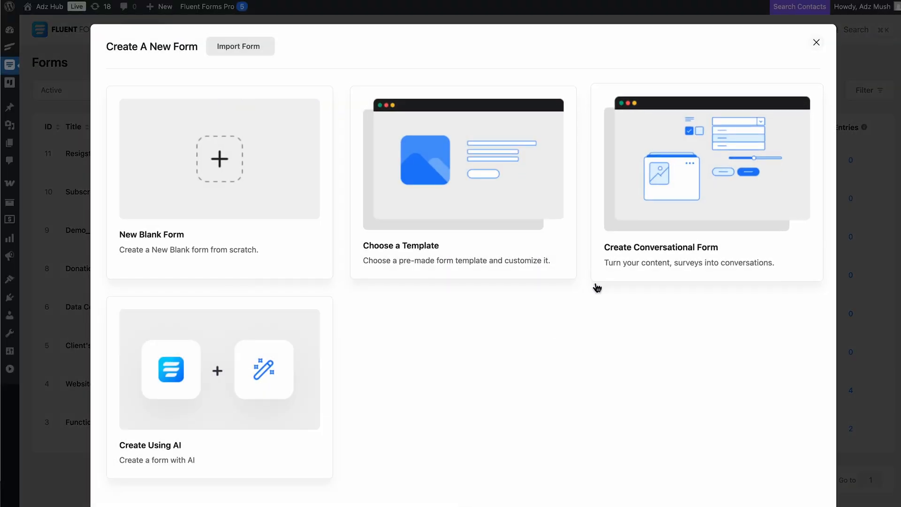
mouse_move(493, 380)
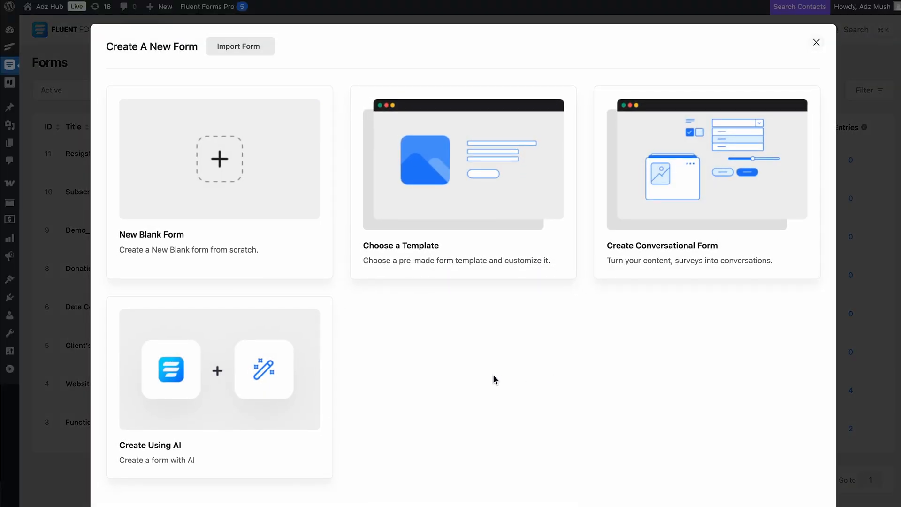